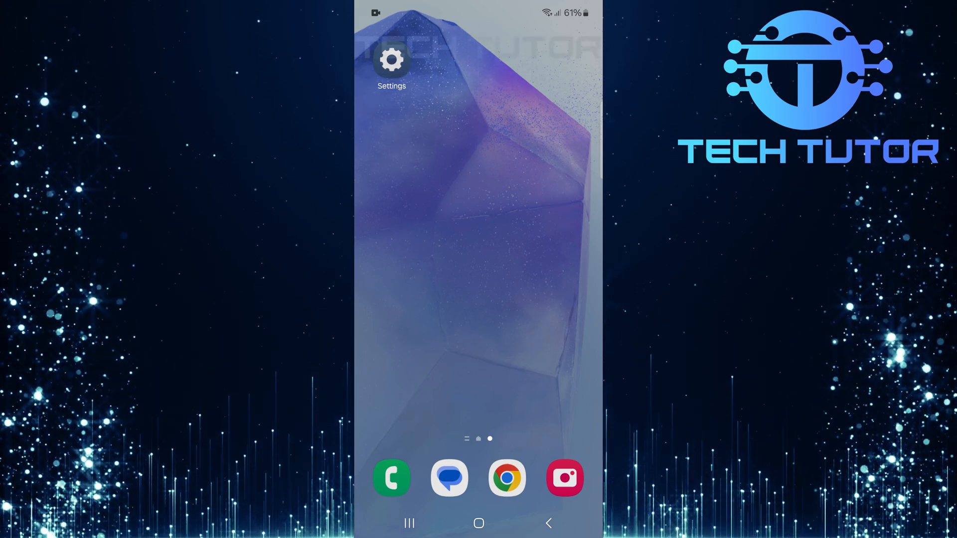
- Launch Chrome from the home screen dock
left_click(506, 478)
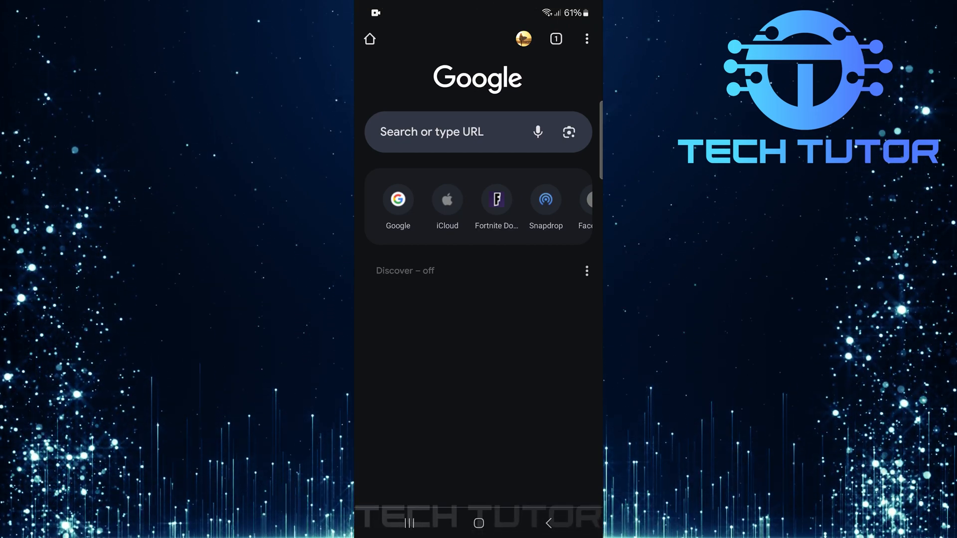
left_click(464, 132)
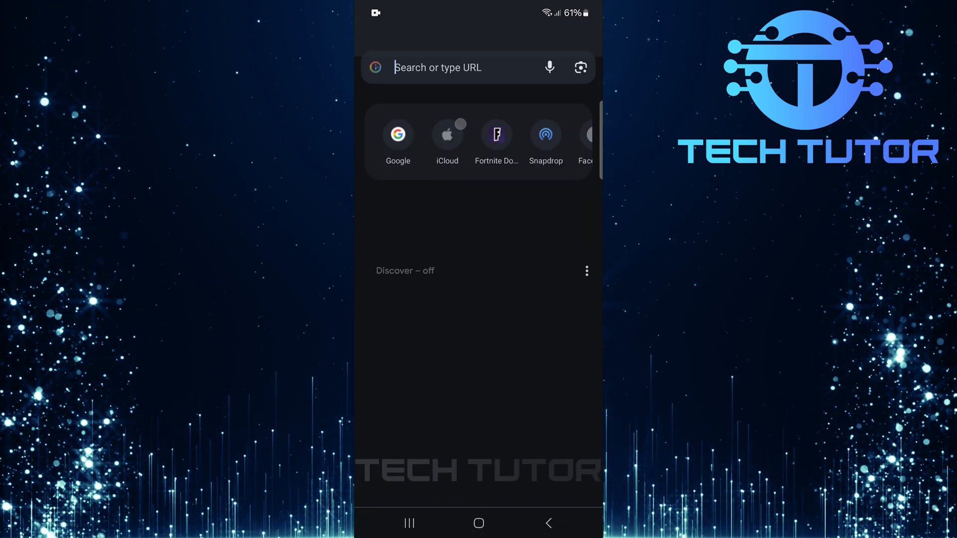
type("www.google.com")
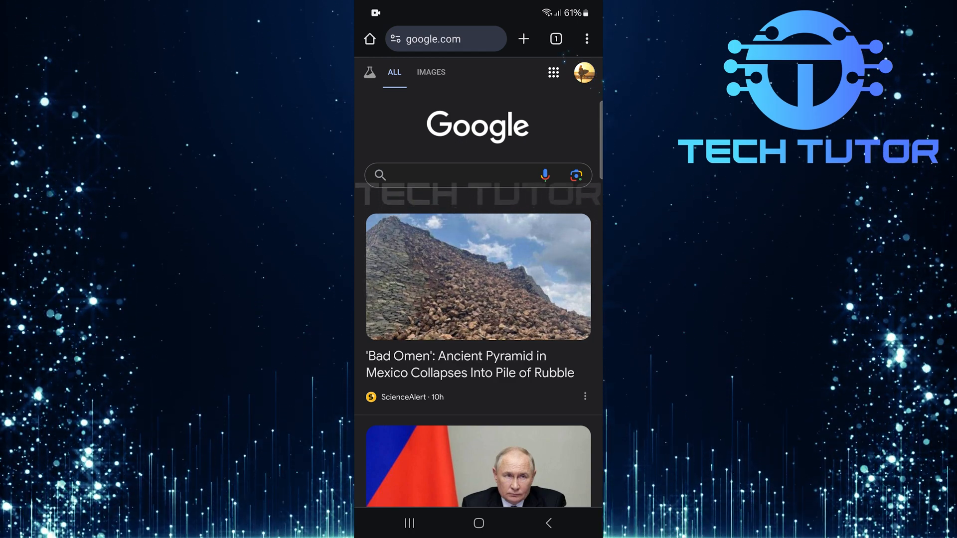
- Open More settings from the Google profile panel
left_click(583, 73)
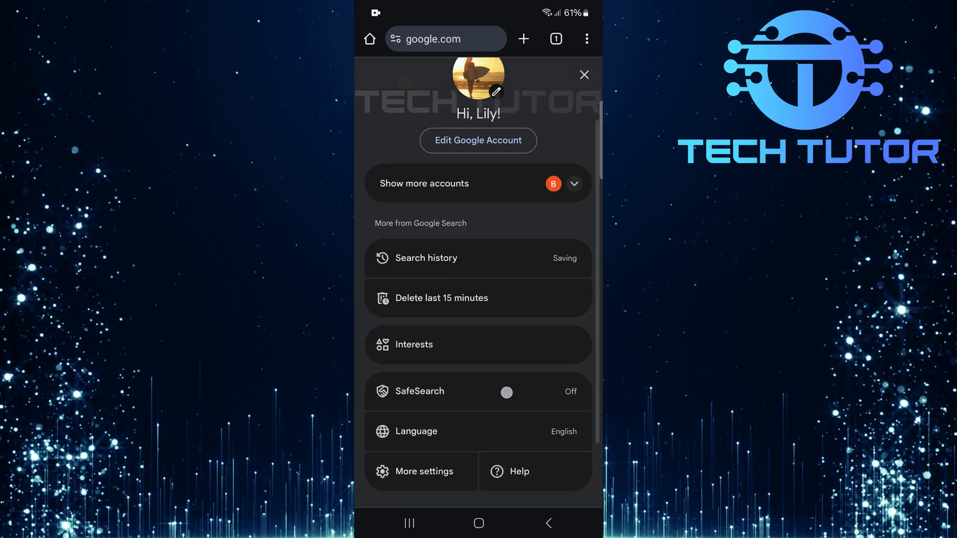
scroll("up", 3)
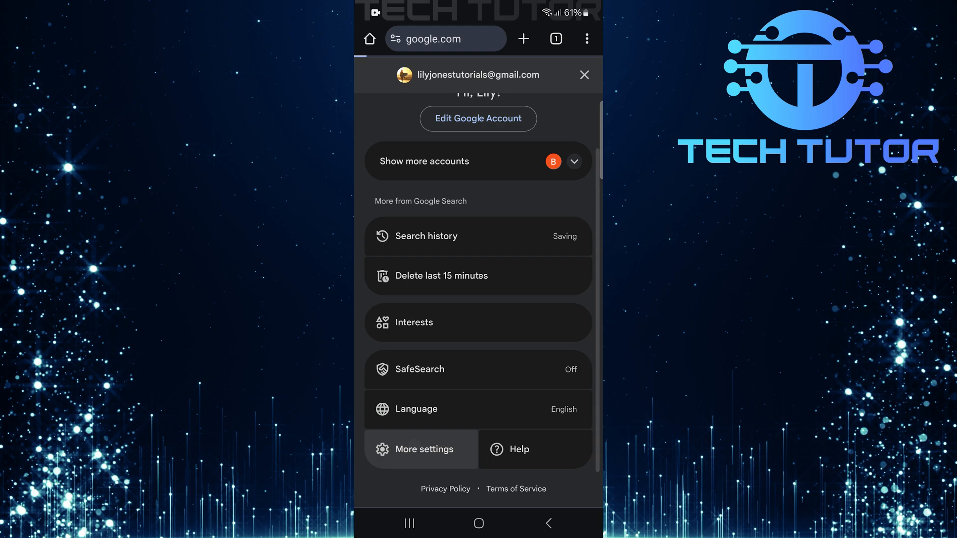
left_click(418, 450)
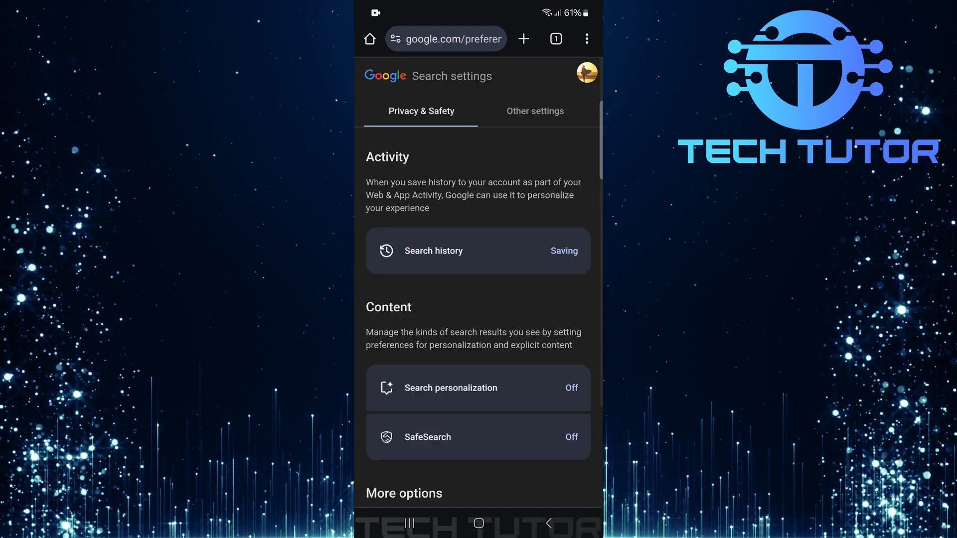
- Show the Other settings tab and scroll to the Mobile options
left_click(535, 111)
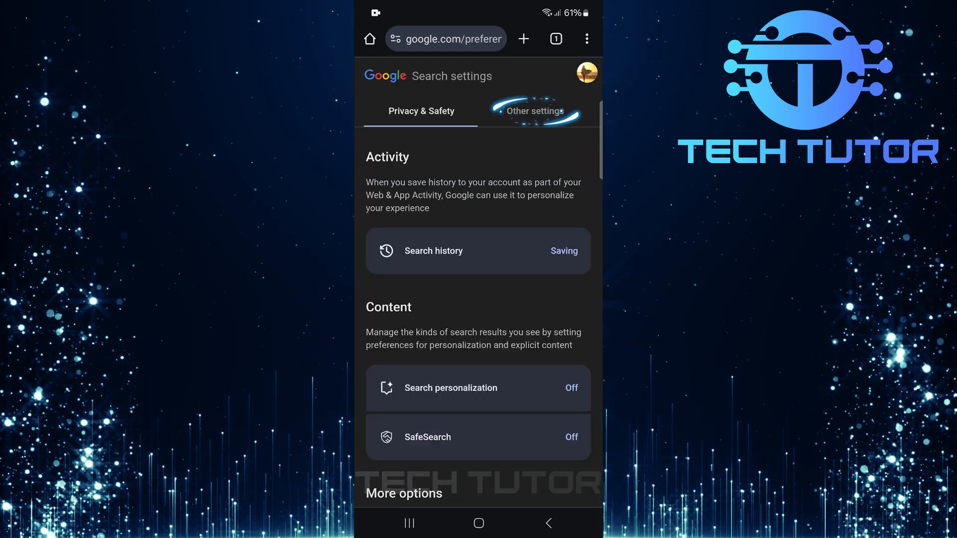
left_click(536, 111)
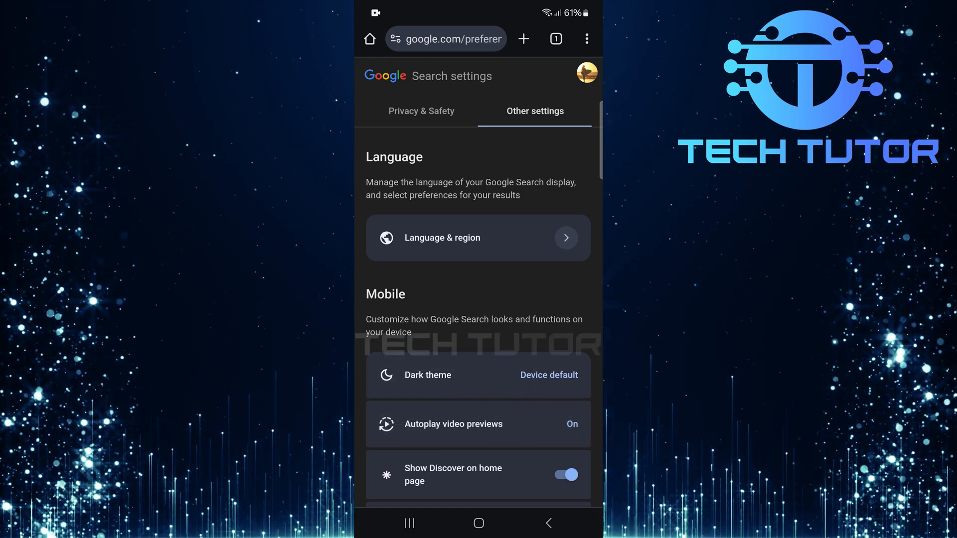
scroll("down", 3)
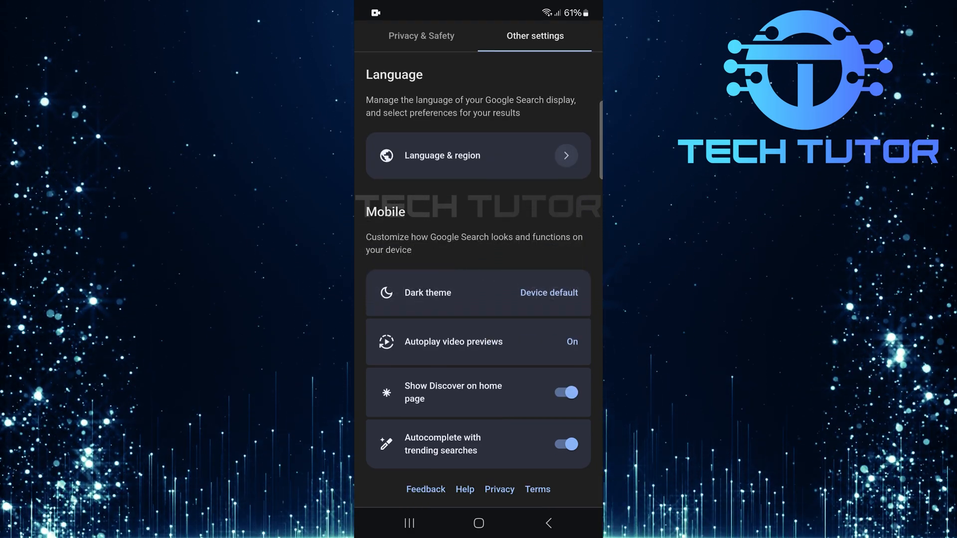
- Switch the 'Autocomplete with trending searches' toggle to off
left_click(478, 155)
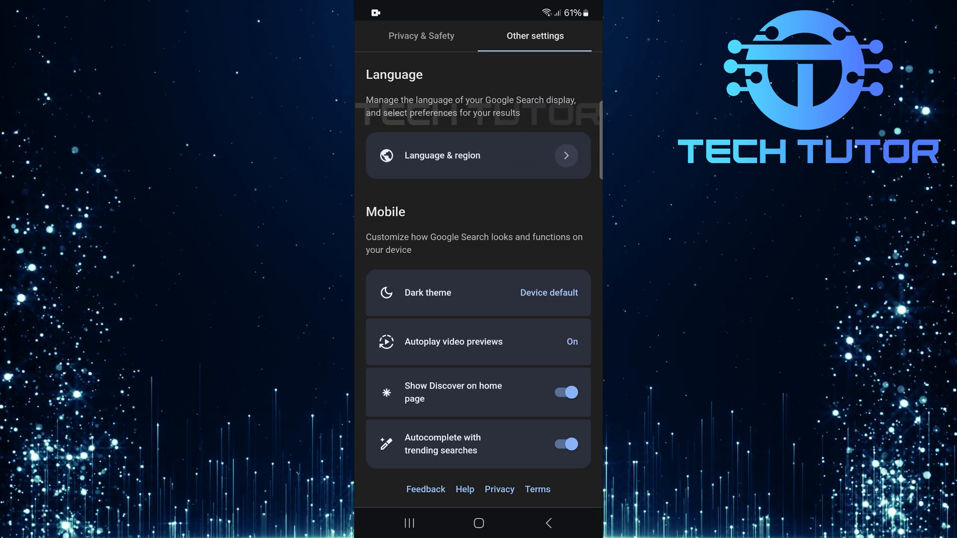
left_click(566, 444)
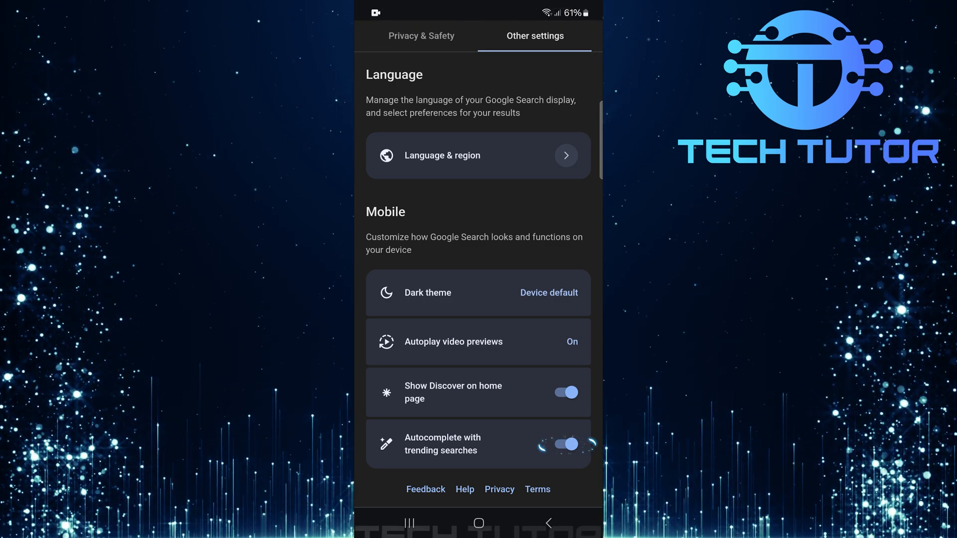
left_click(565, 444)
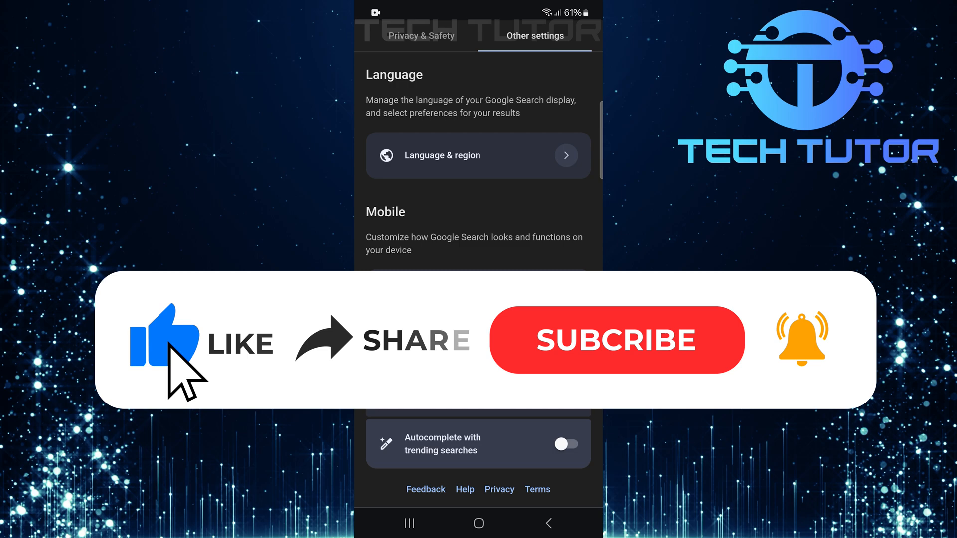
mouse_move(335, 373)
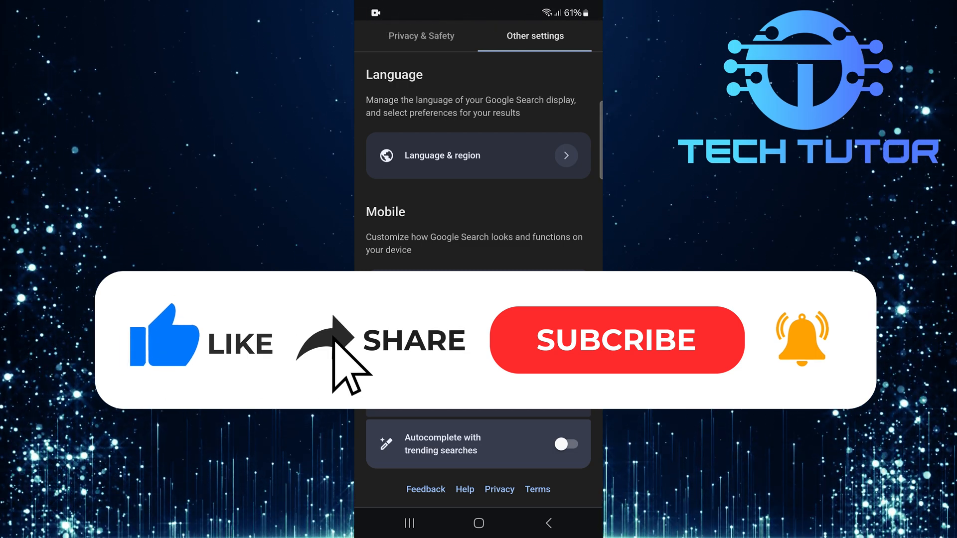